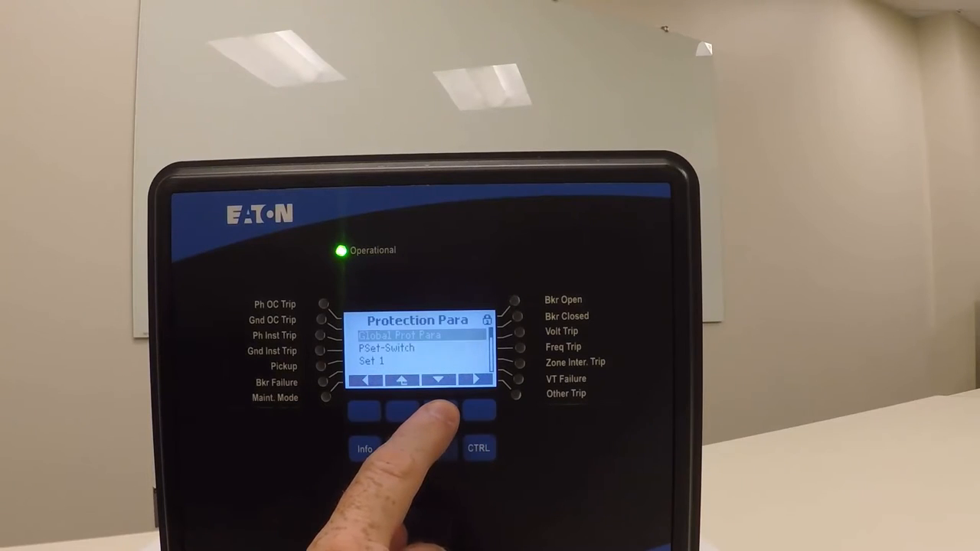
- Enter the I-Prot current protection elements and move down to the 51P[1]/51P[2] overcurrent entries
click(438, 380)
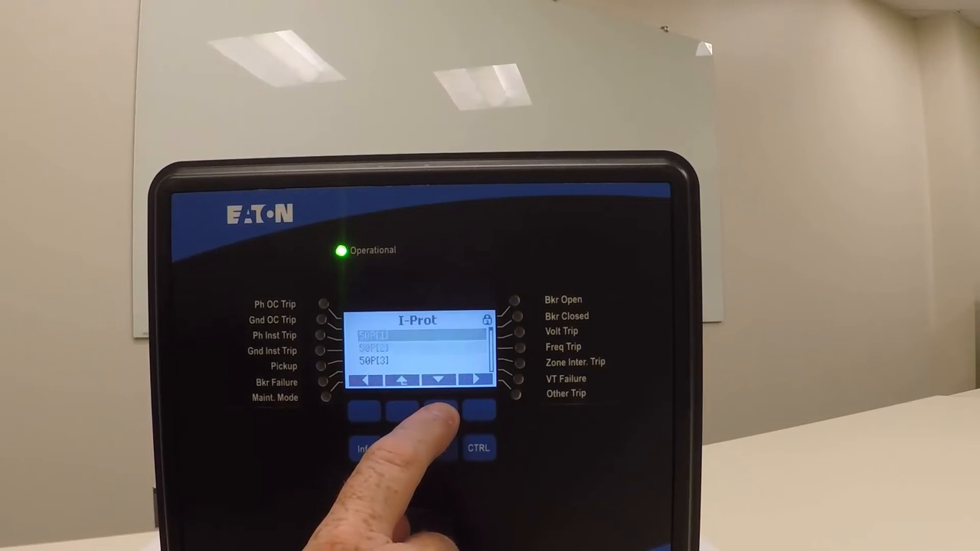
click(438, 380)
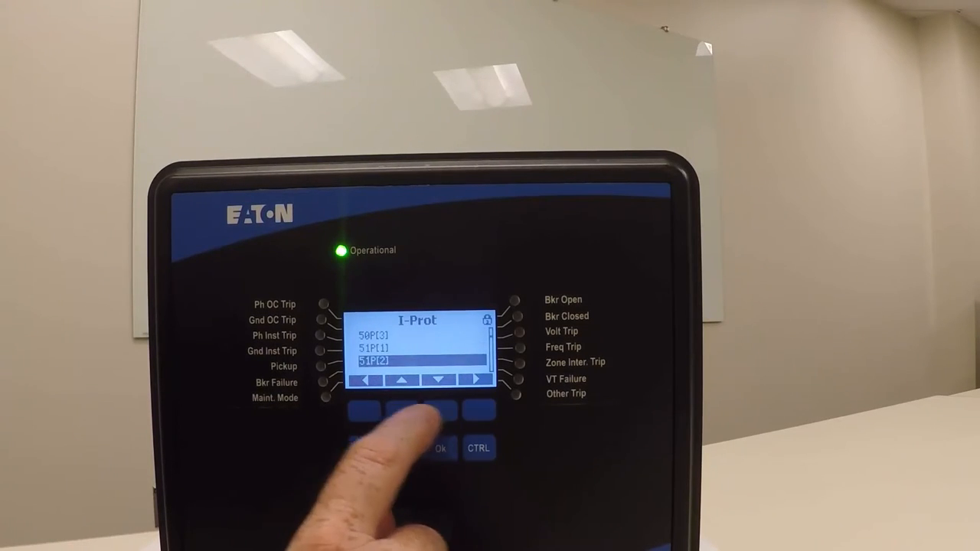
click(401, 380)
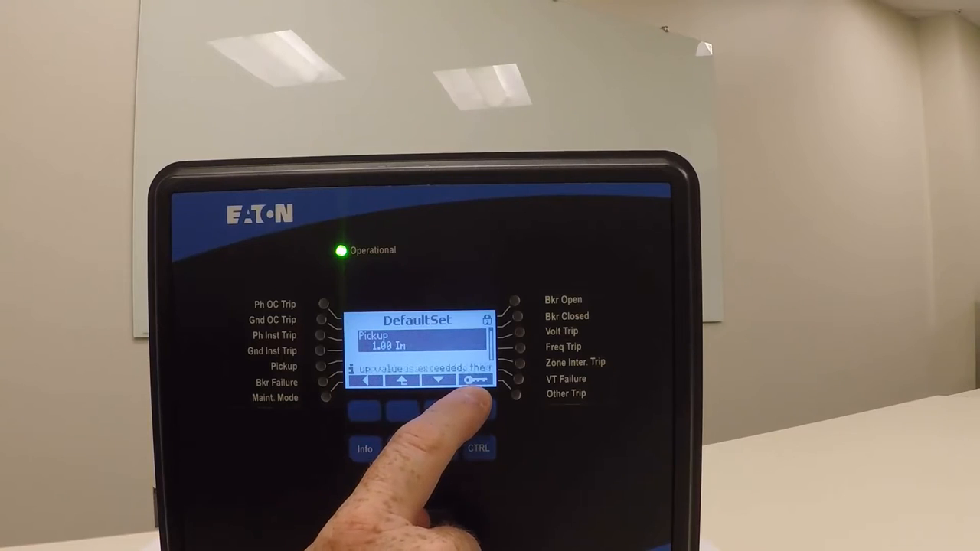
- Begin editing the 51P DefaultSet pickup value (currently 1.00 In)
click(477, 380)
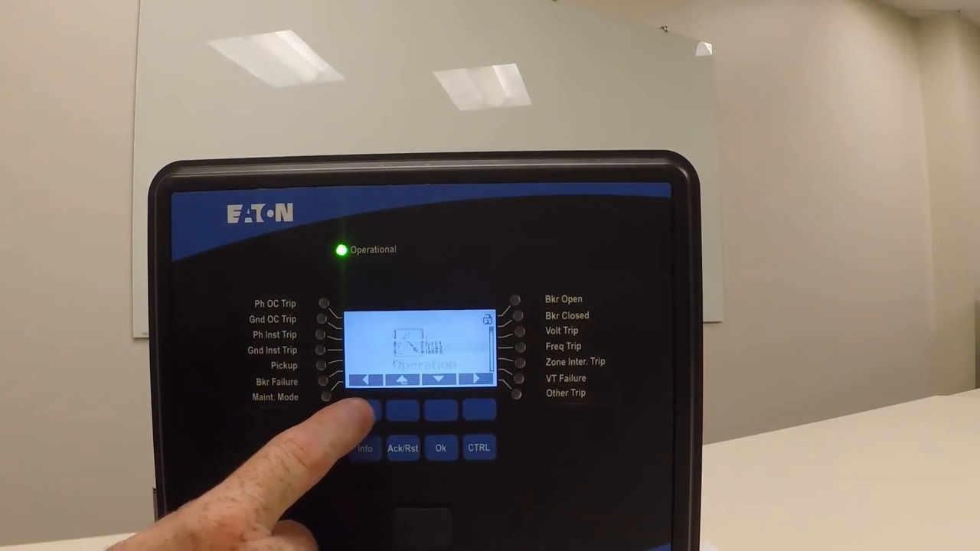
- Back out of the settings menus to the EDR-5000 home screen
click(365, 447)
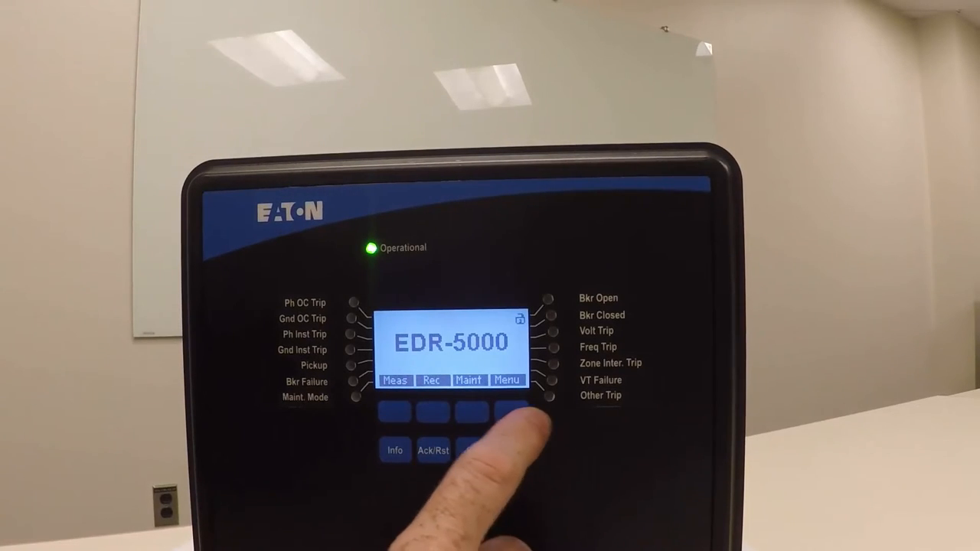
- Navigate from the main menu into Operation > Reset to see the reset options
click(507, 410)
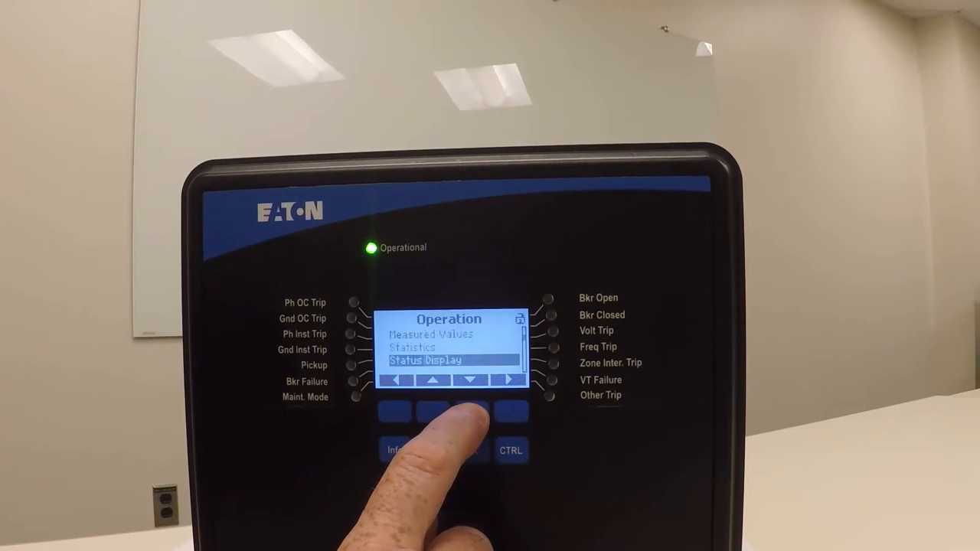
click(469, 380)
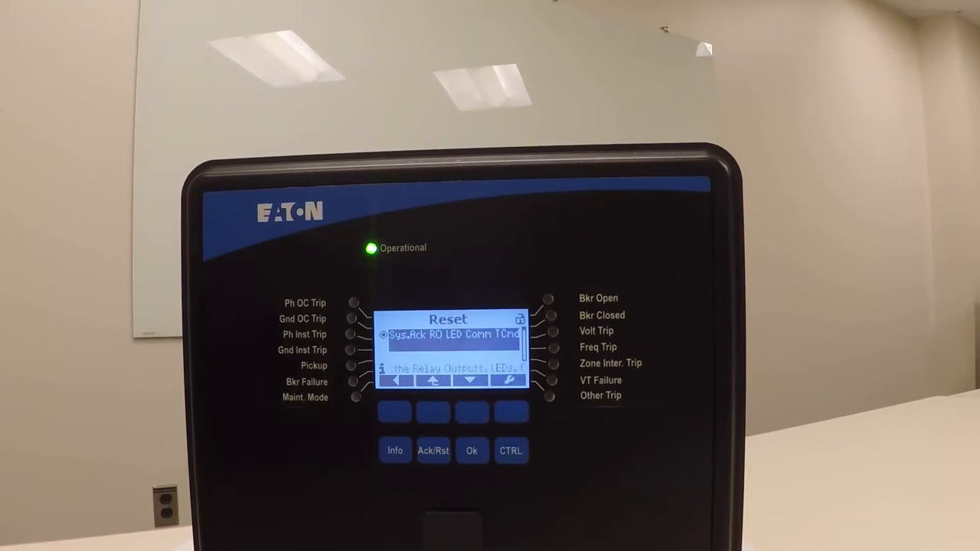
- Execute the Sys.Ack/RO reset of outputs and LEDs, then acknowledge with Ack/Rst at home
click(395, 411)
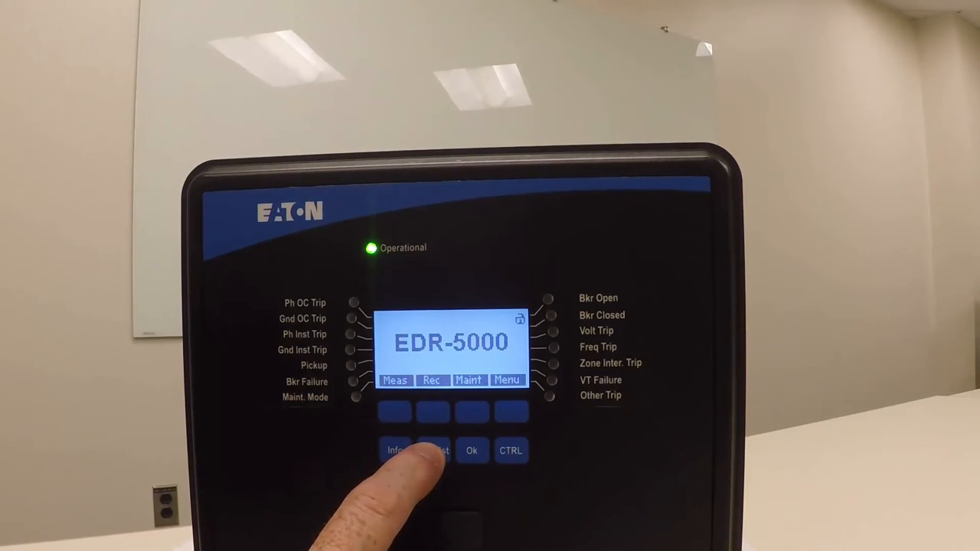
click(434, 450)
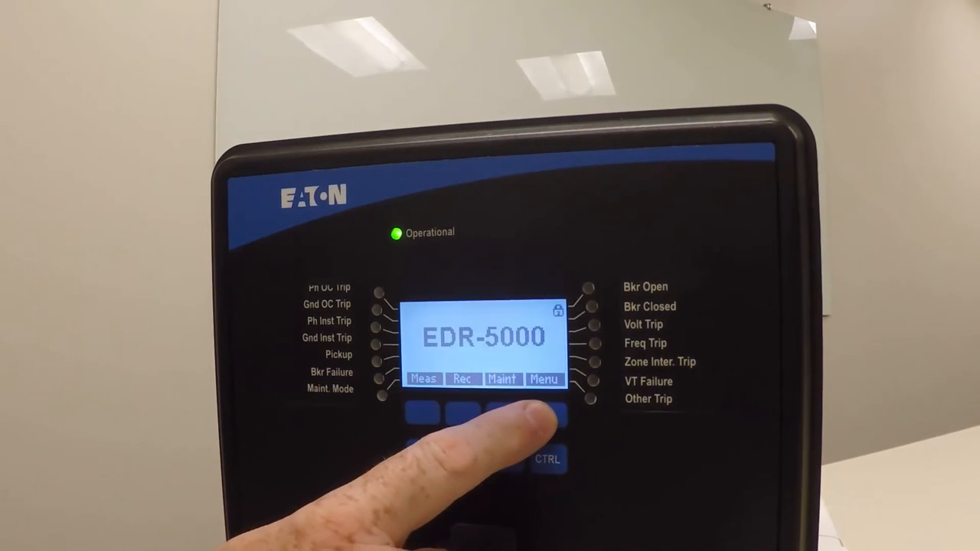
- Reach Device Planning's Comm.Protocol entry and begin editing it
click(543, 414)
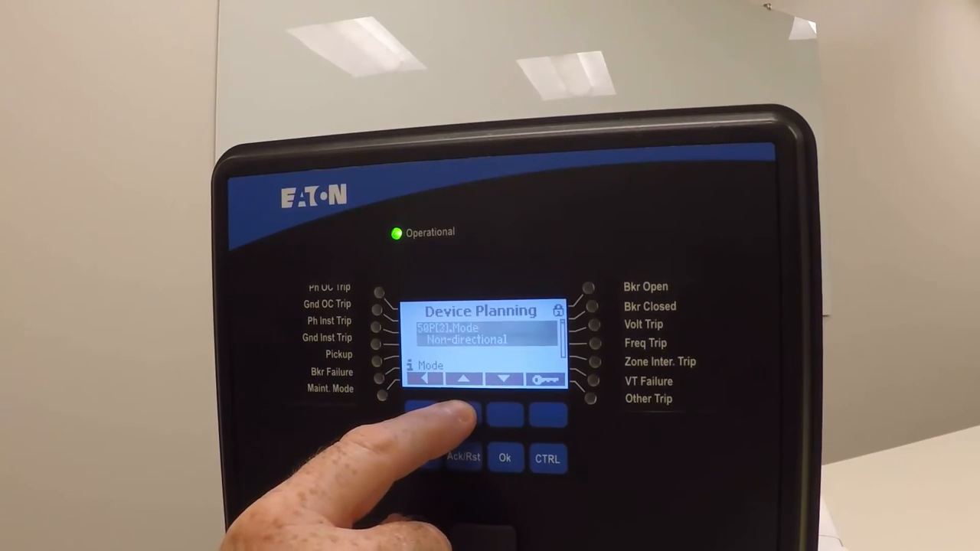
click(503, 380)
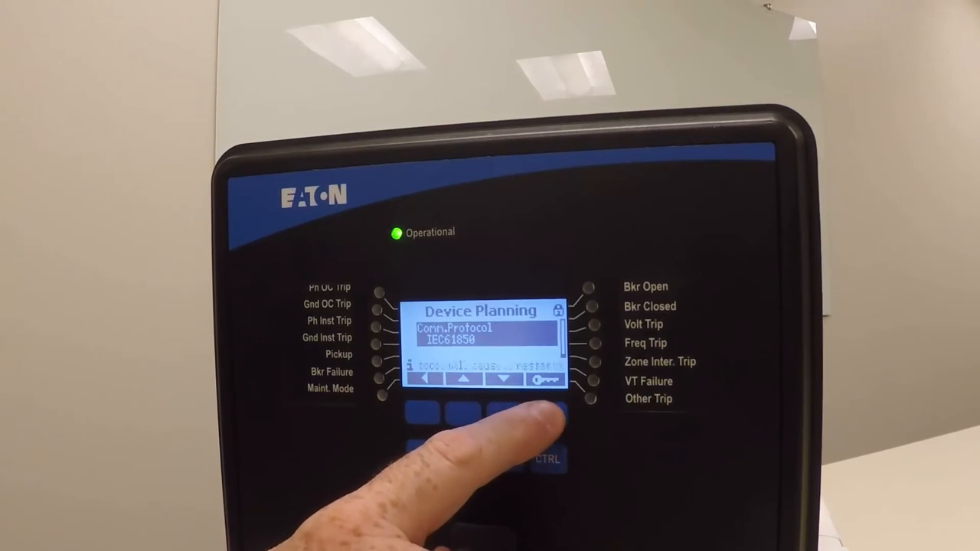
click(546, 379)
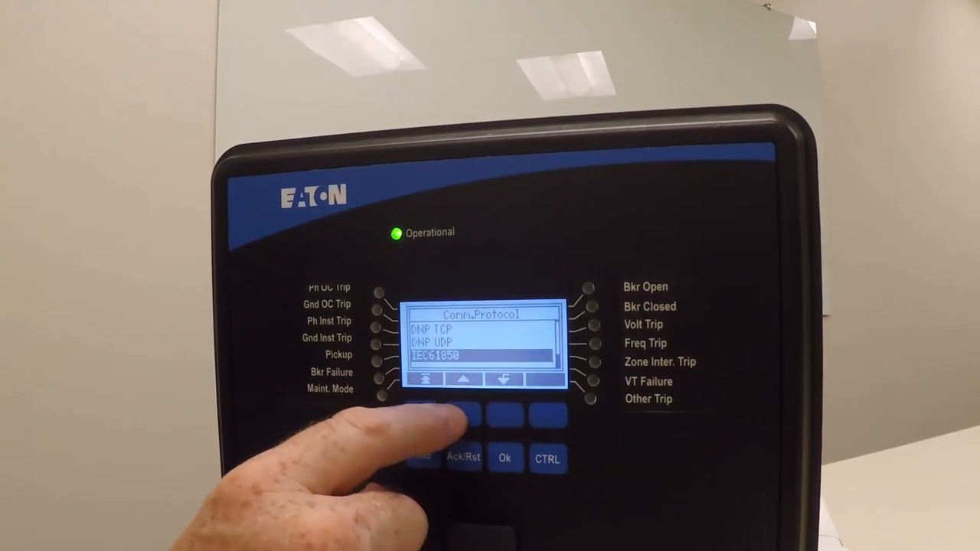
- Scroll up from IEC61850 to Modbus TCP and confirm it as the planned protocol
click(464, 380)
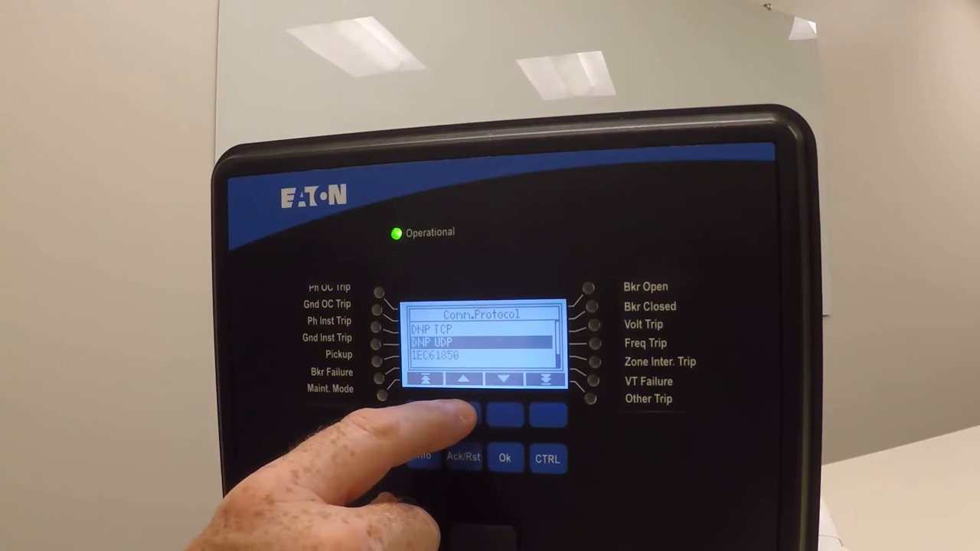
click(464, 380)
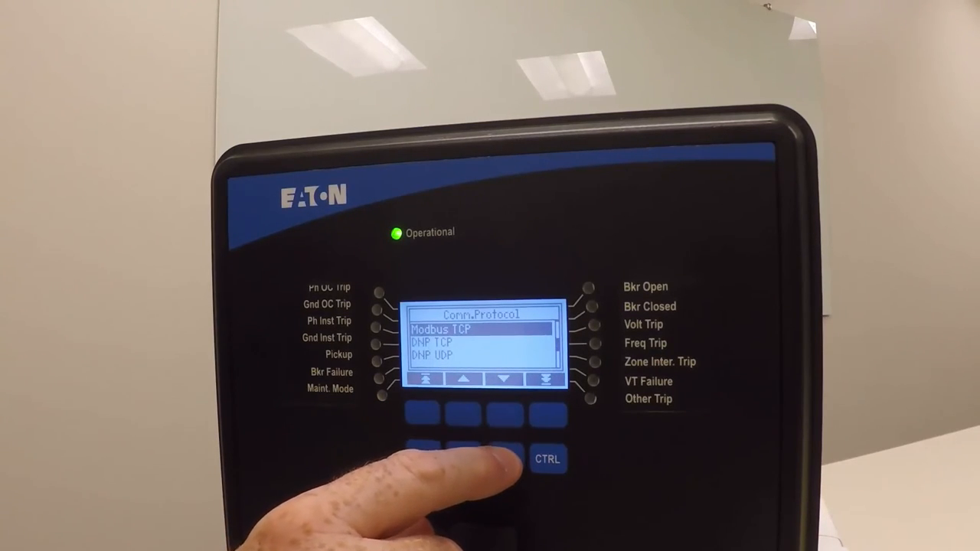
click(505, 458)
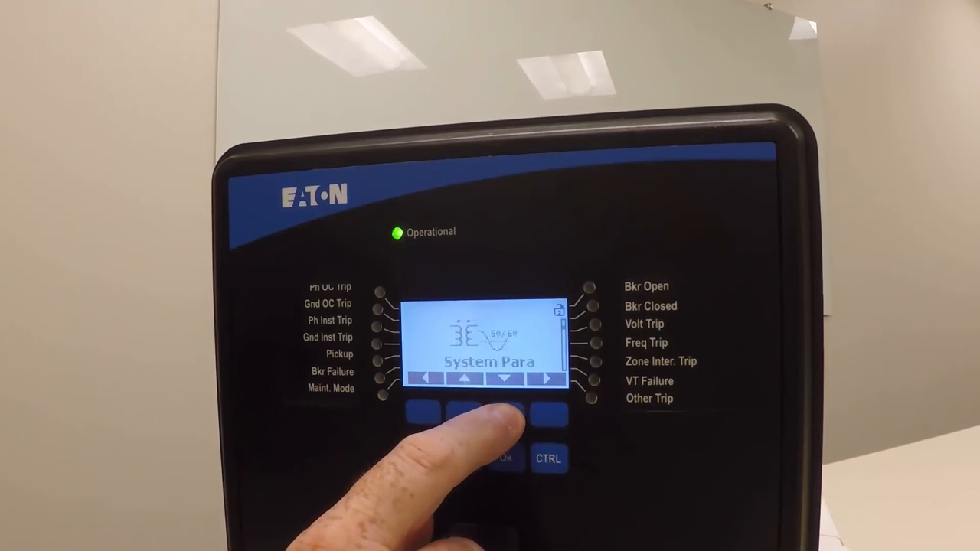
- Navigate into Device Para and down to the Modbus communication settings
click(545, 380)
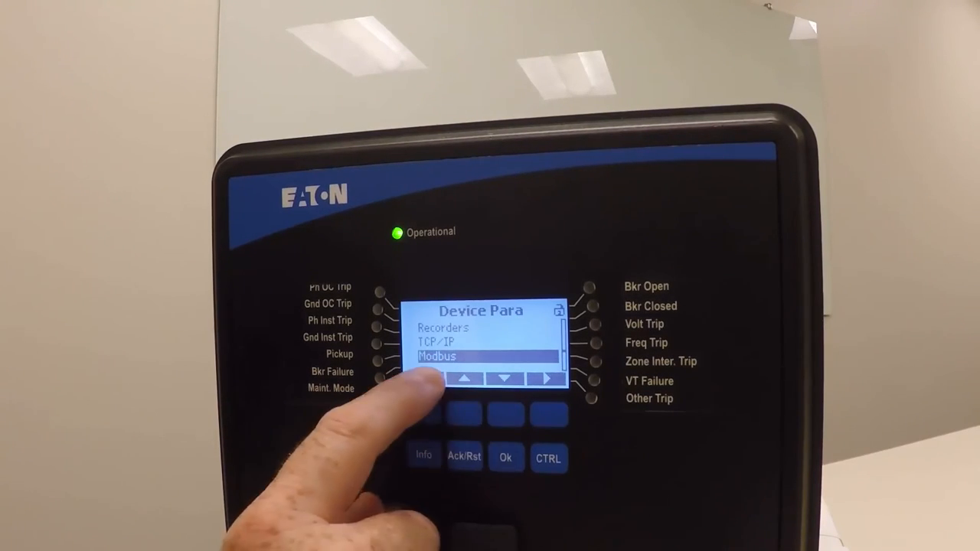
click(465, 380)
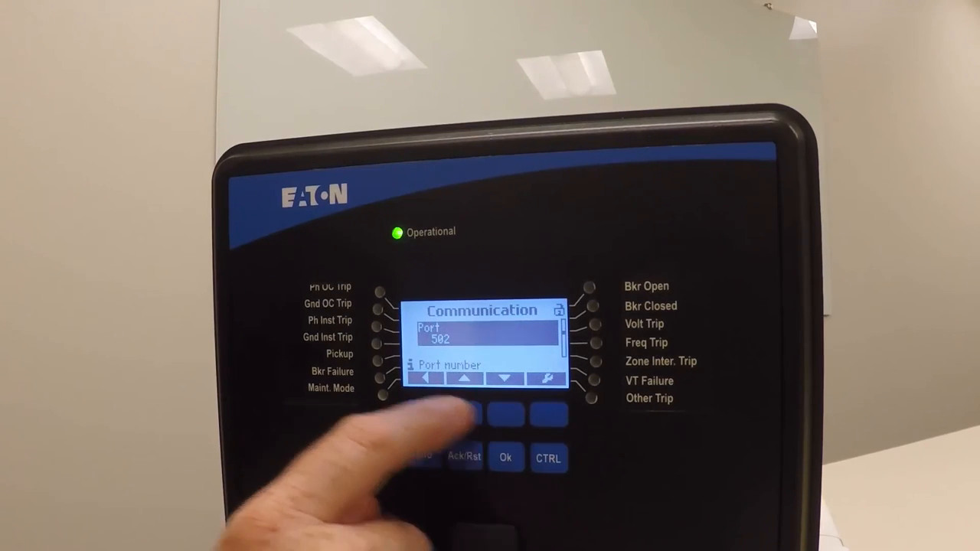
- Move through the Modbus Communication parameters to the TCP Port setting of 502
click(425, 414)
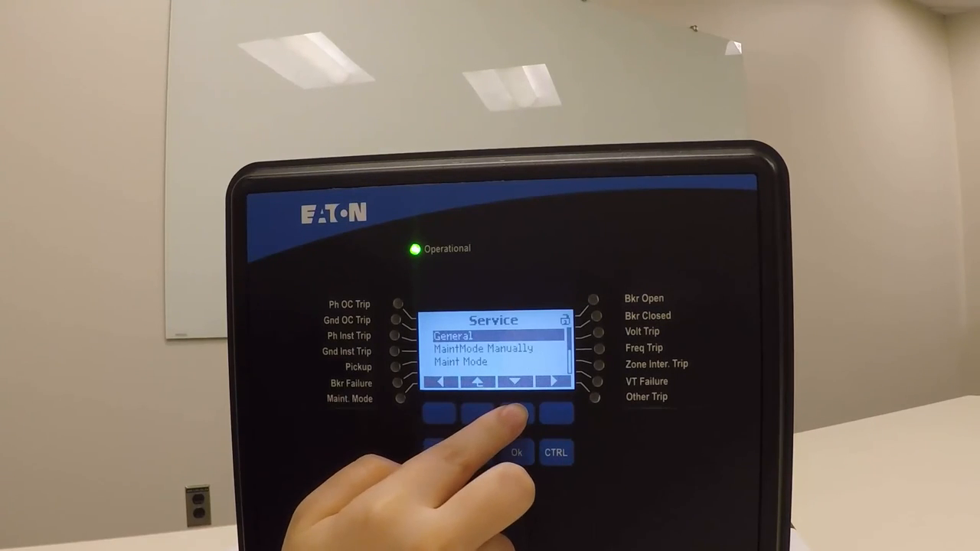
- Select MaintMode Manually in the Service menu and open it, showing Inactive
click(516, 381)
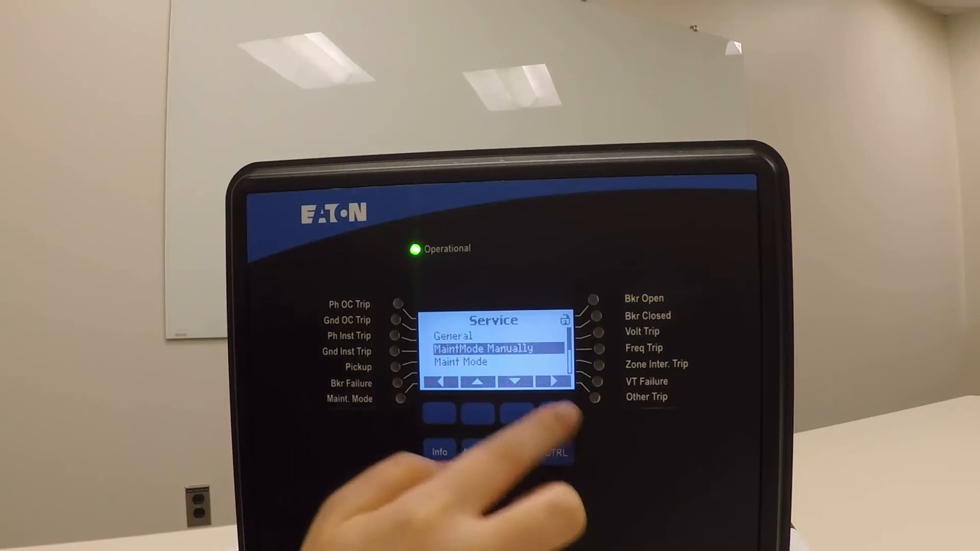
click(516, 452)
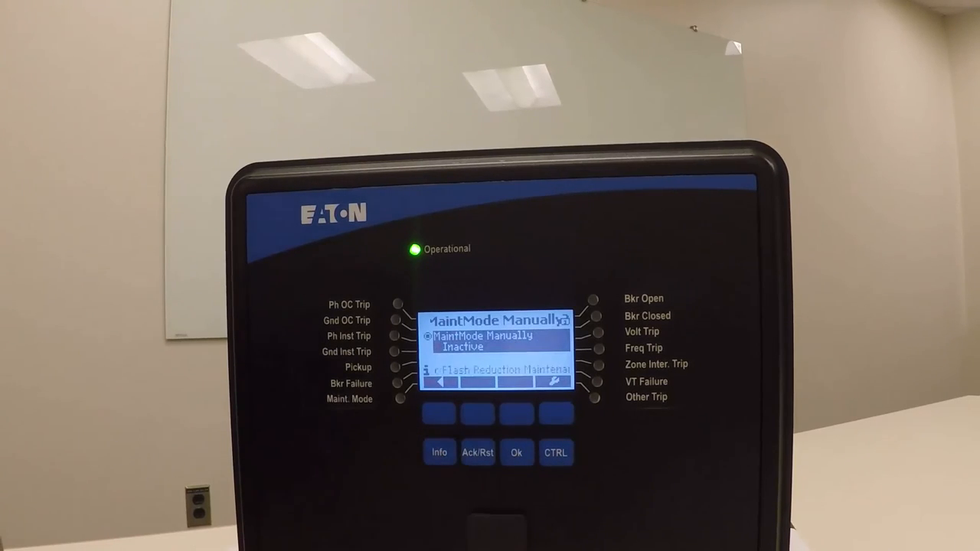